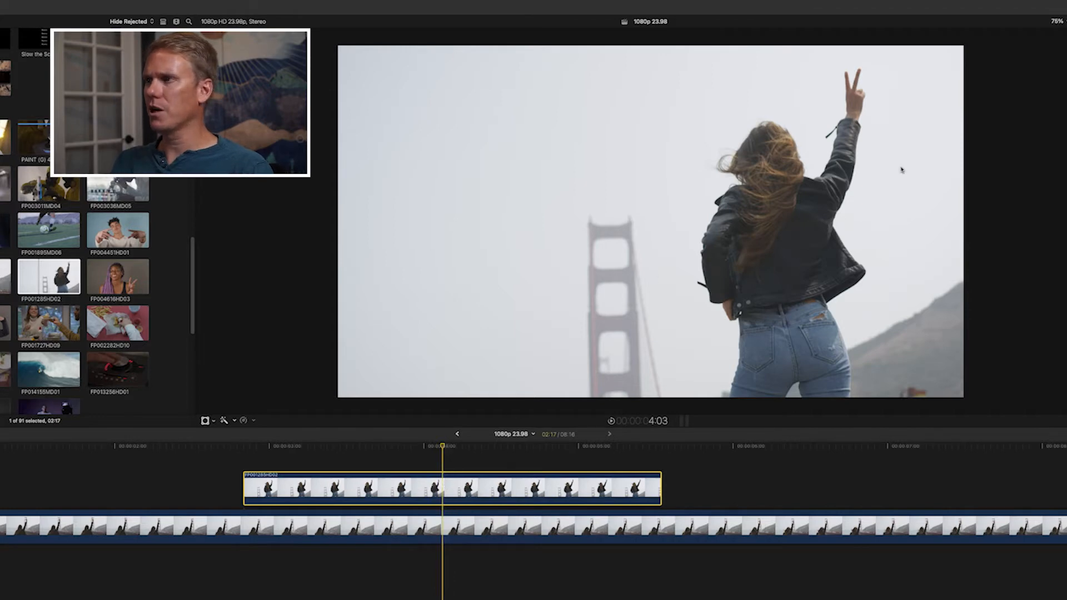
Switch the top clip's blend mode from Subtract to Lighten and try another mode in the Video Inspector
{"action": "left_click", "coordinate": [880, 29]}
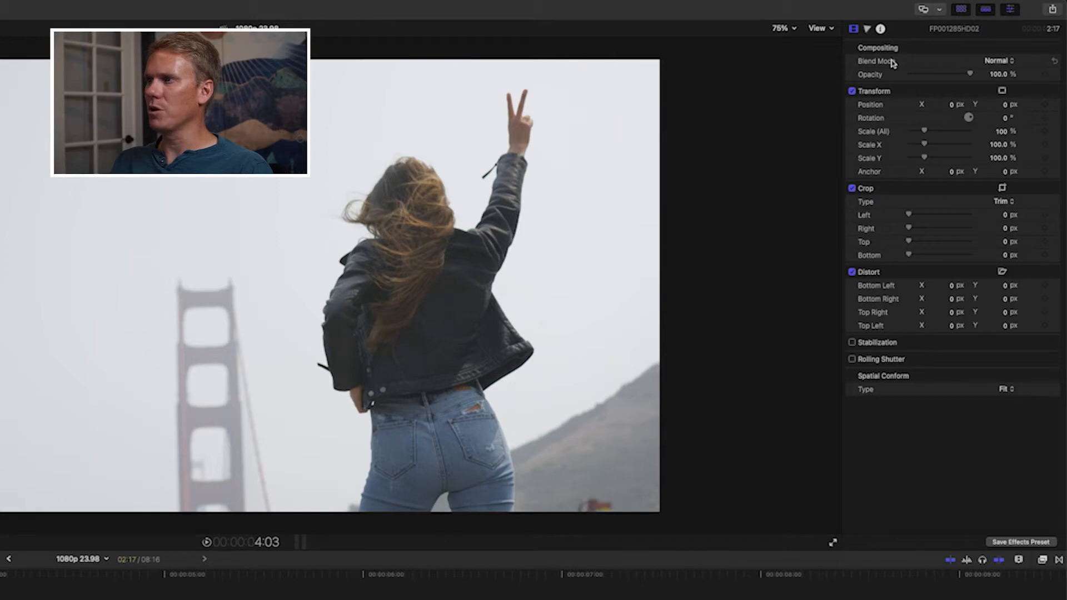
{"action": "left_click", "coordinate": [1000, 60]}
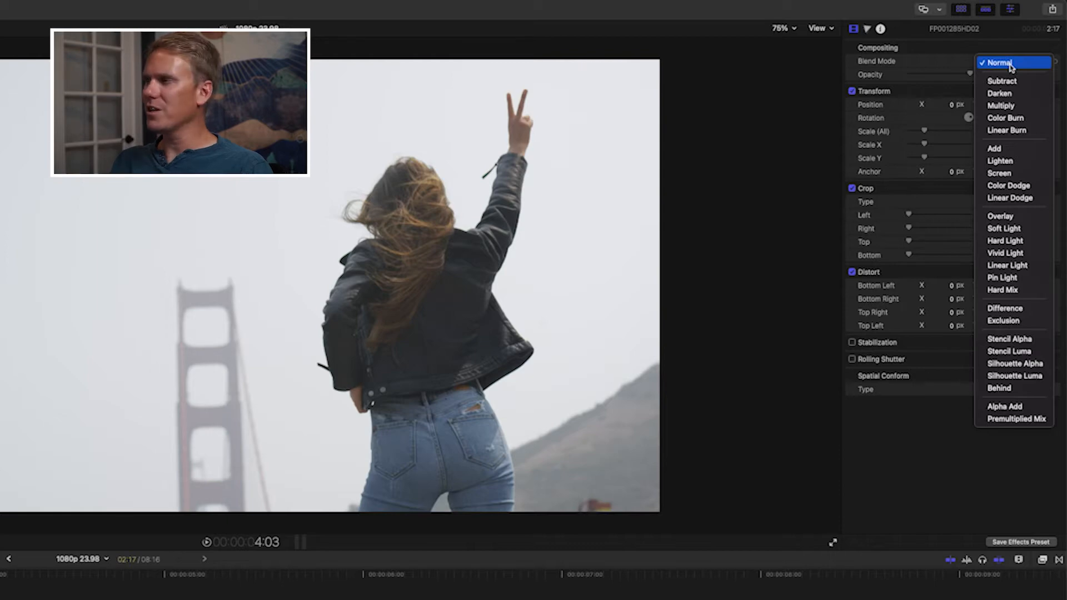
{"action": "left_click", "coordinate": [1002, 80]}
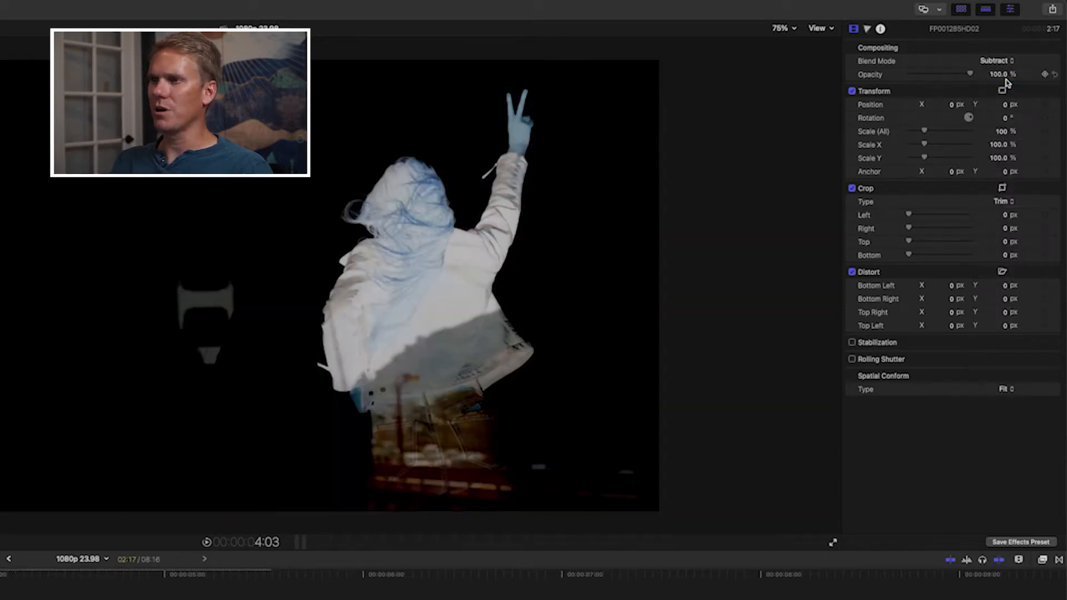
{"action": "left_click", "coordinate": [996, 60]}
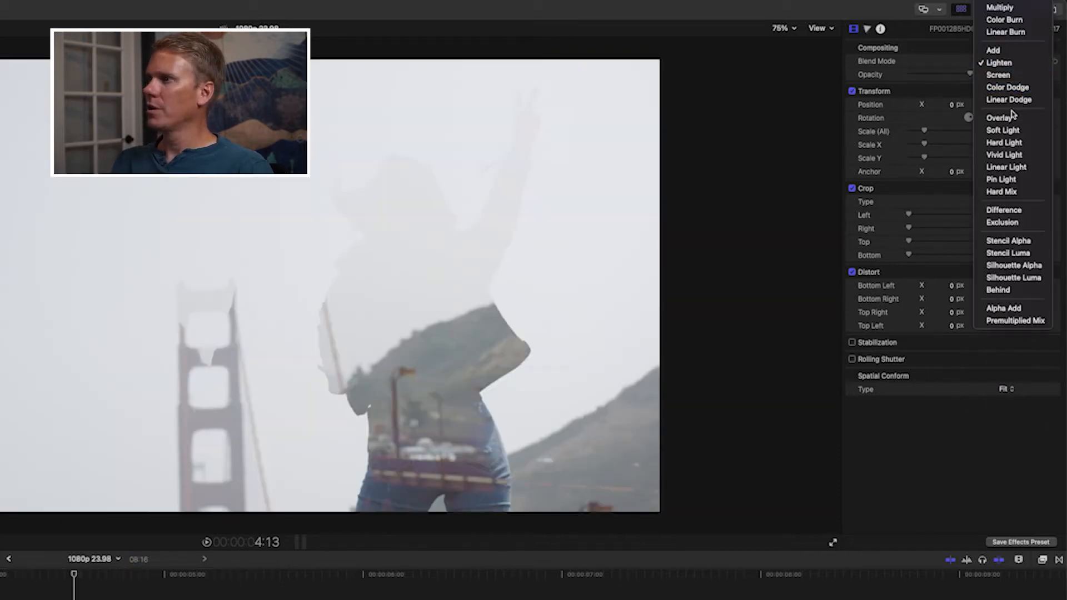
{"action": "left_click", "coordinate": [999, 118]}
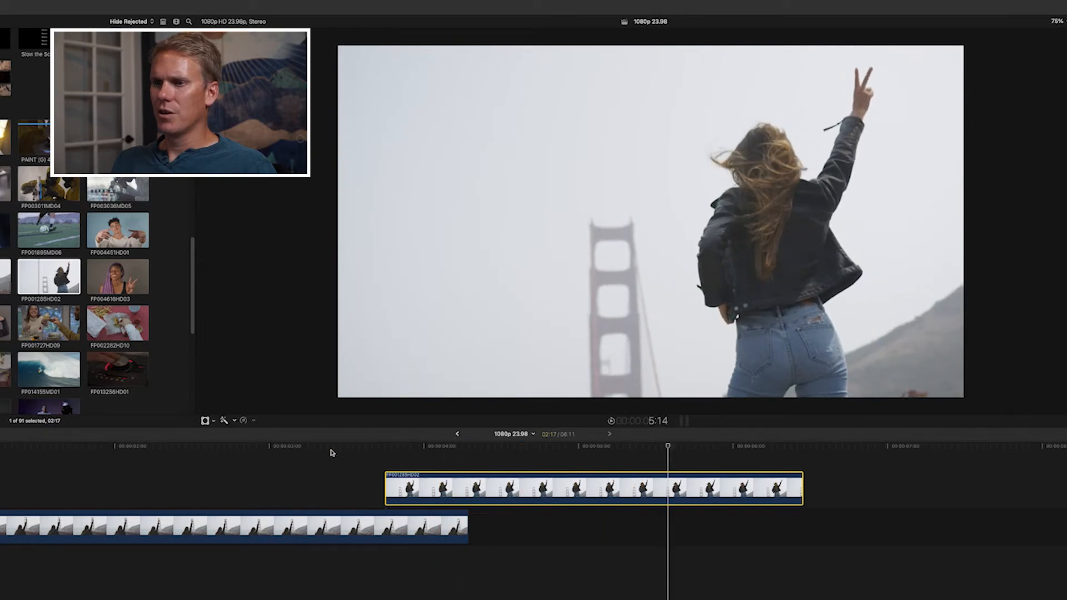
Position the connected bridge clip so both stacked clips share the same start and end
{"action": "left_click", "coordinate": [391, 447]}
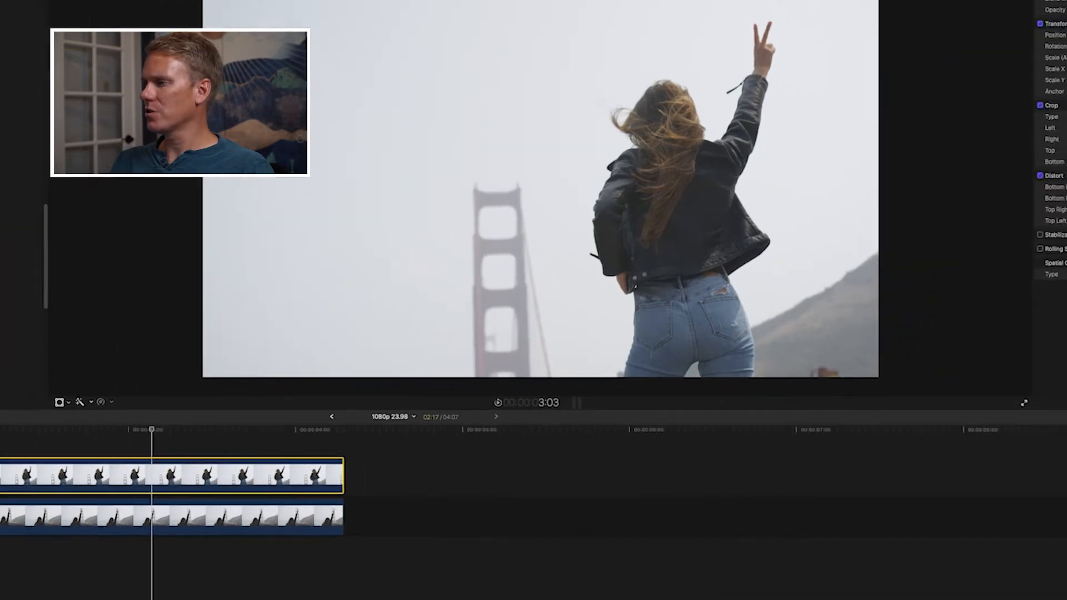
Apply the Keyer effect from Keying to the top clip, check it, then remove it
{"action": "left_click", "coordinate": [640, 502]}
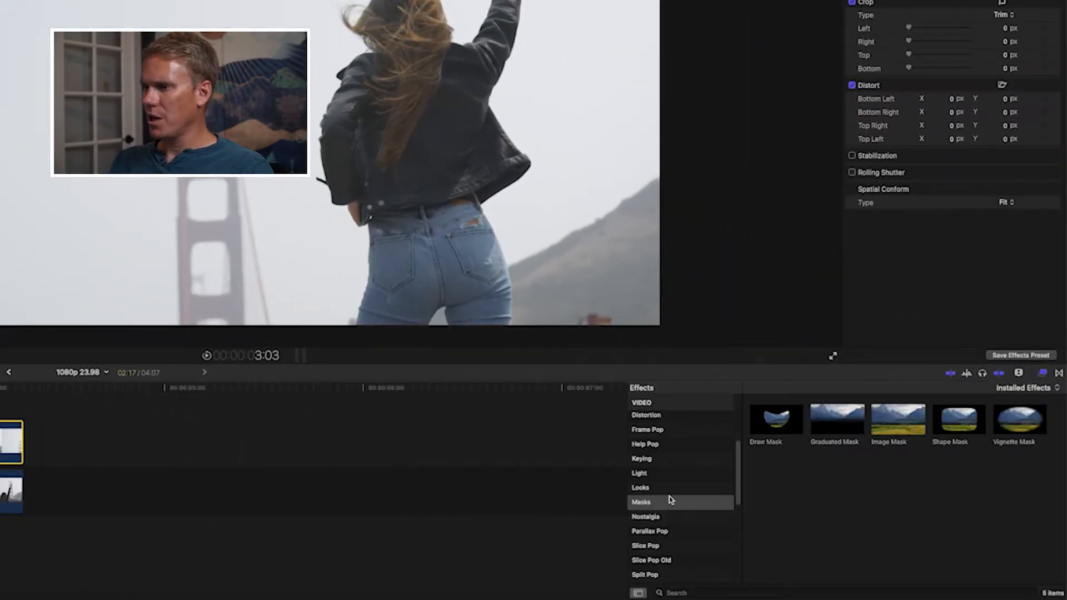
{"action": "left_click", "coordinate": [641, 458]}
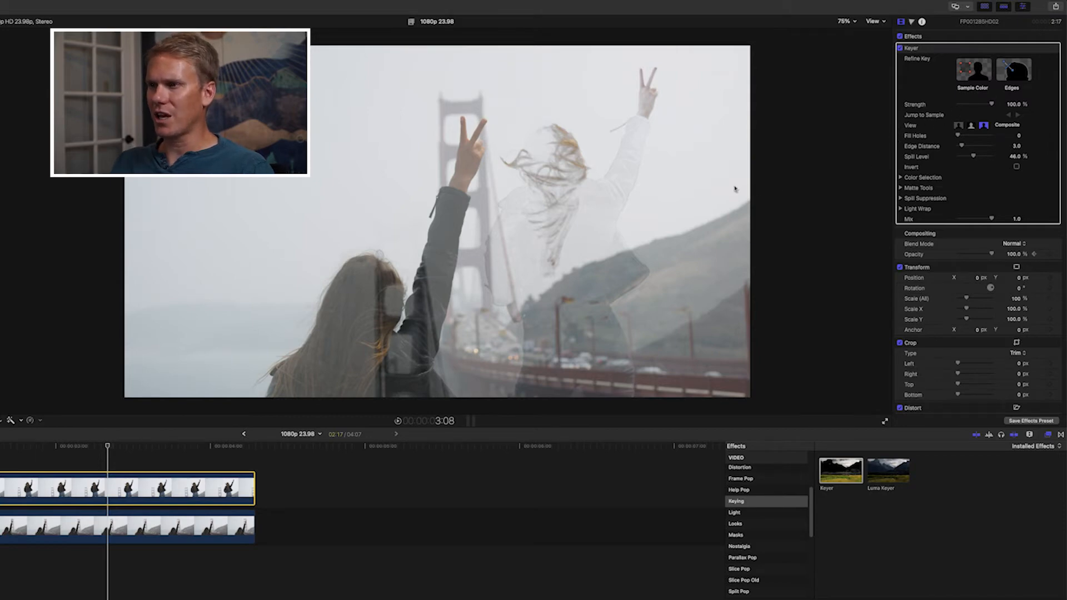
{"action": "mouse_move", "coordinate": [566, 194]}
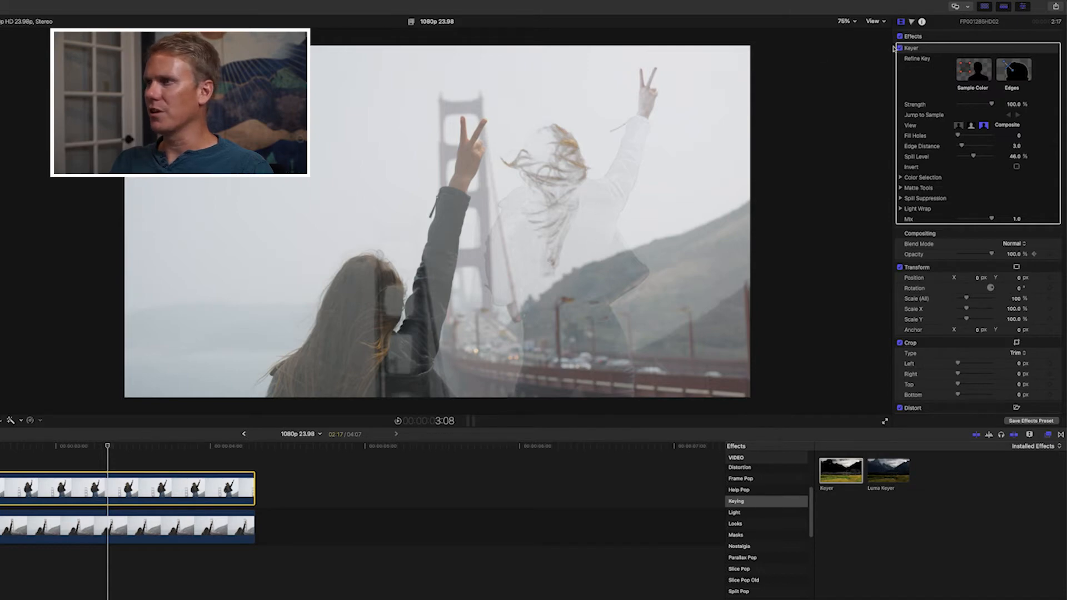
{"action": "left_click", "coordinate": [901, 48]}
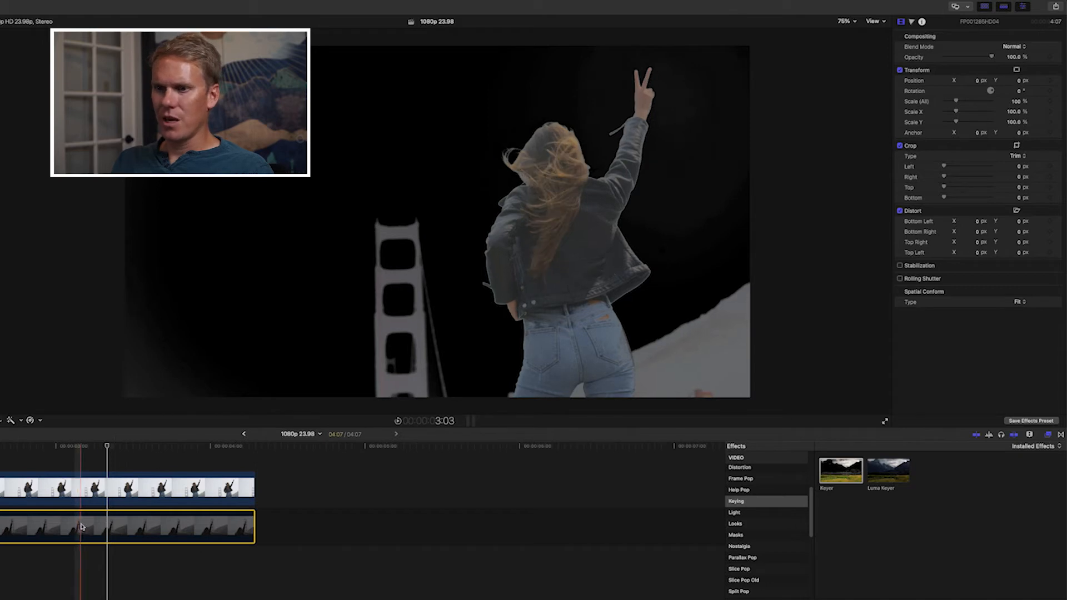
{"action": "left_click", "coordinate": [105, 445]}
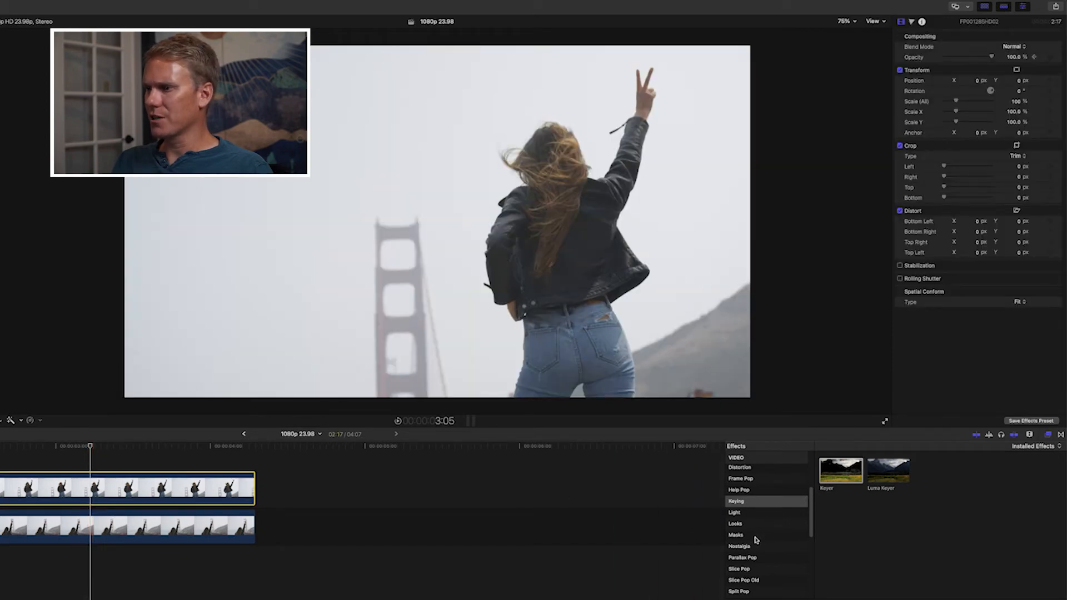
Add a Draw Mask tracing the woman's outline on the top clip and close the shape
{"action": "left_click", "coordinate": [734, 535]}
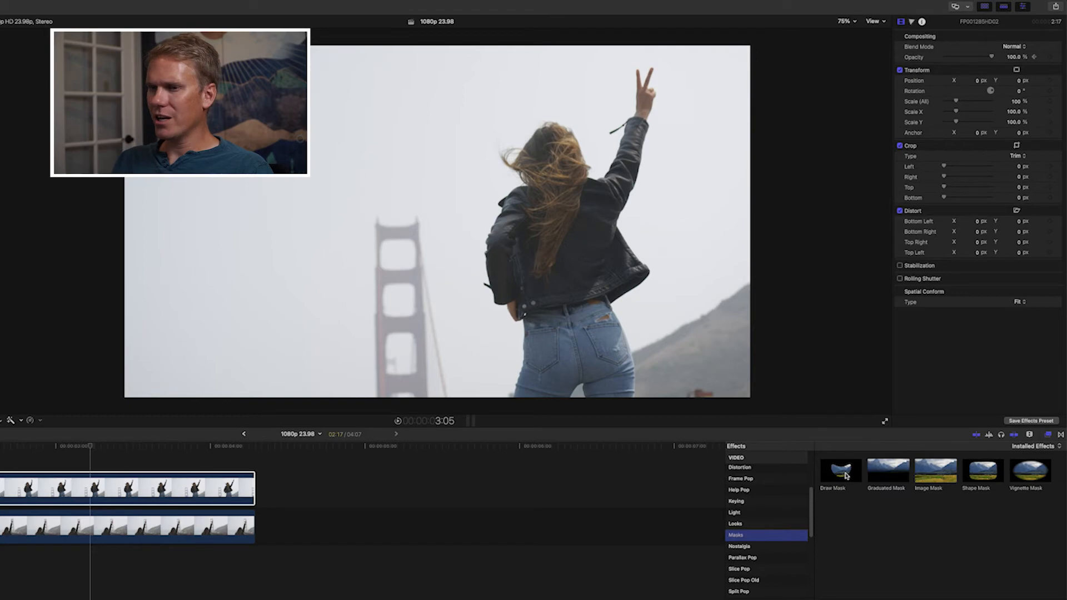
{"action": "left_click", "coordinate": [840, 471]}
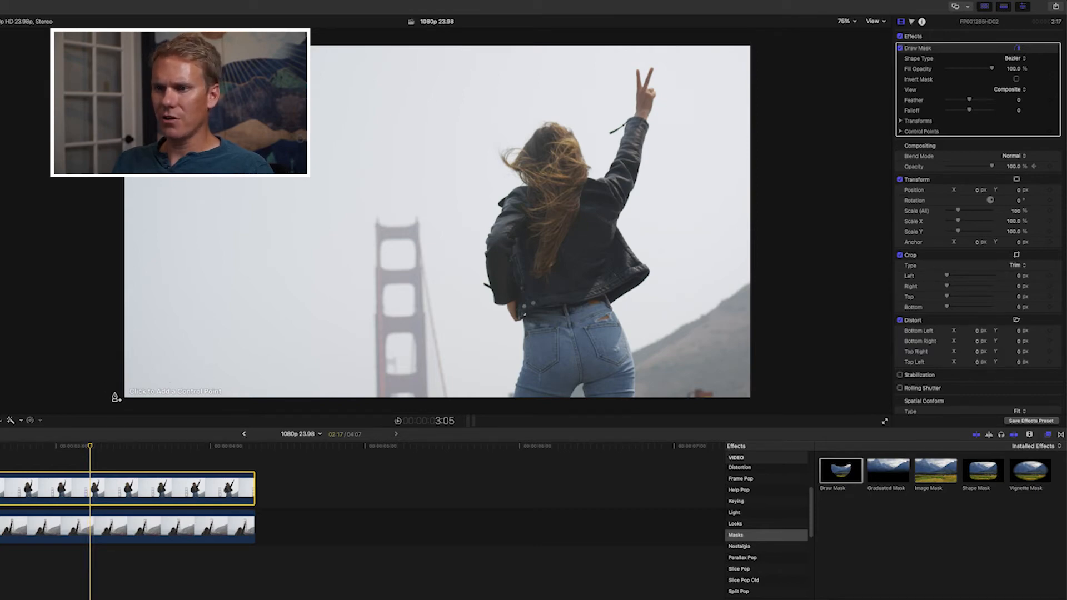
{"action": "mouse_move", "coordinate": [334, 313]}
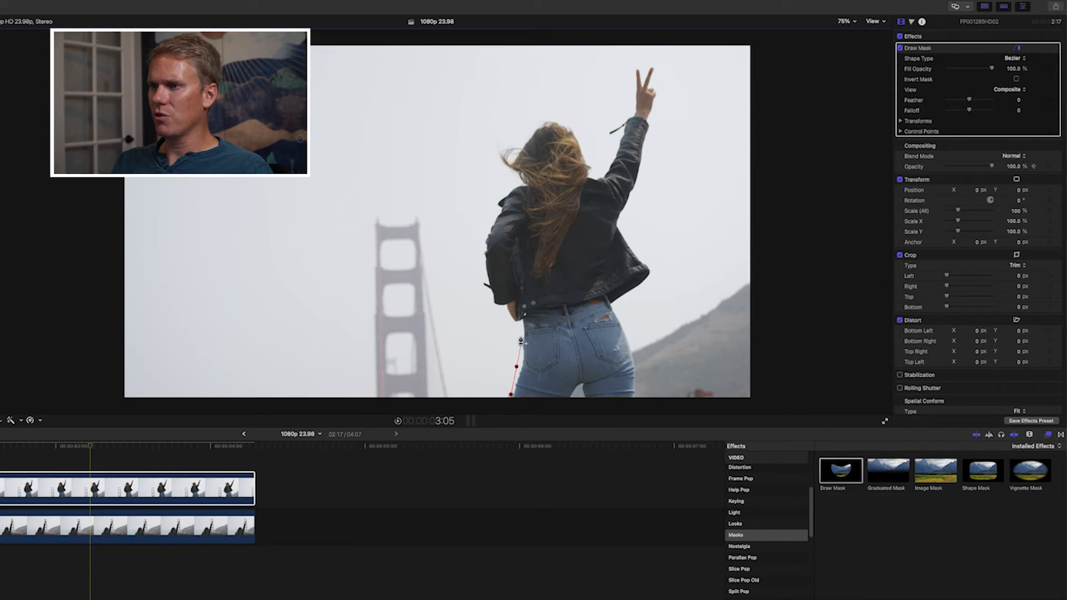
{"action": "left_click", "coordinate": [529, 129]}
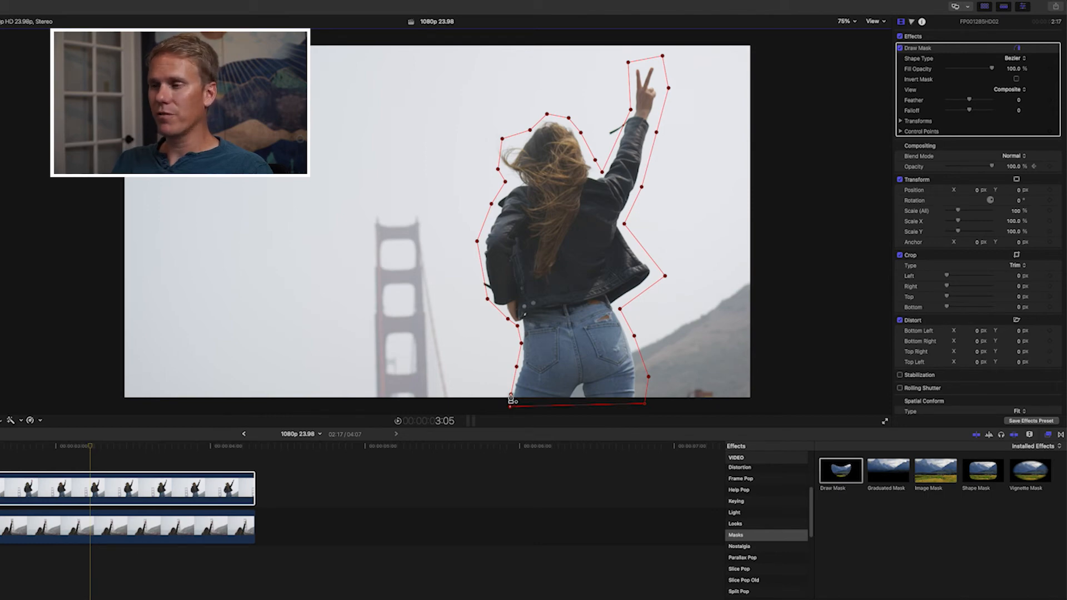
{"action": "left_click", "coordinate": [1014, 58]}
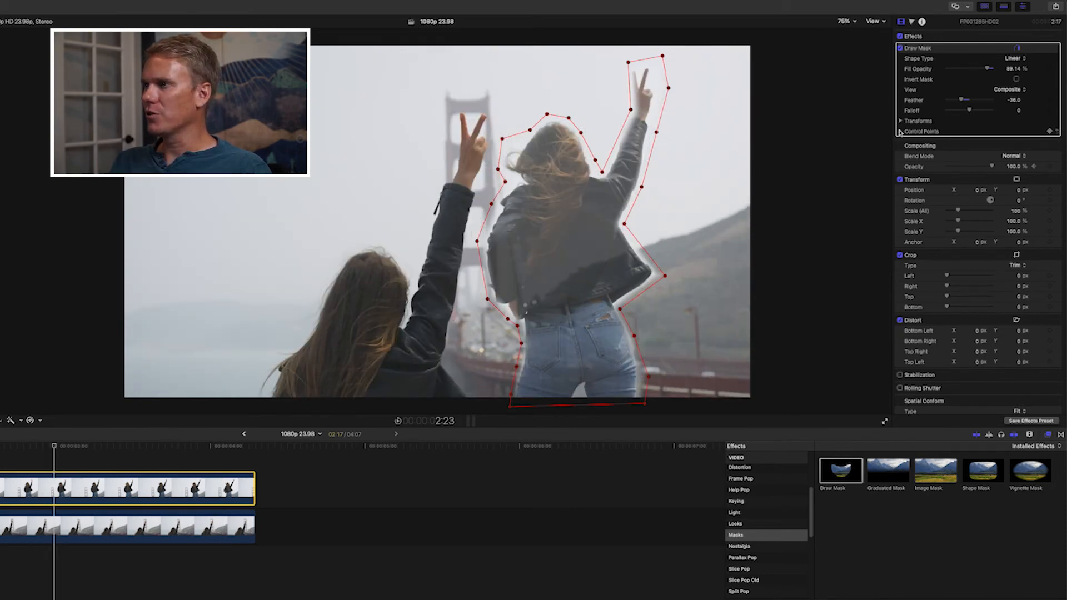
Expand the mask's Control Points, then switch to the project with the single bridge clip
{"action": "left_click", "coordinate": [902, 131]}
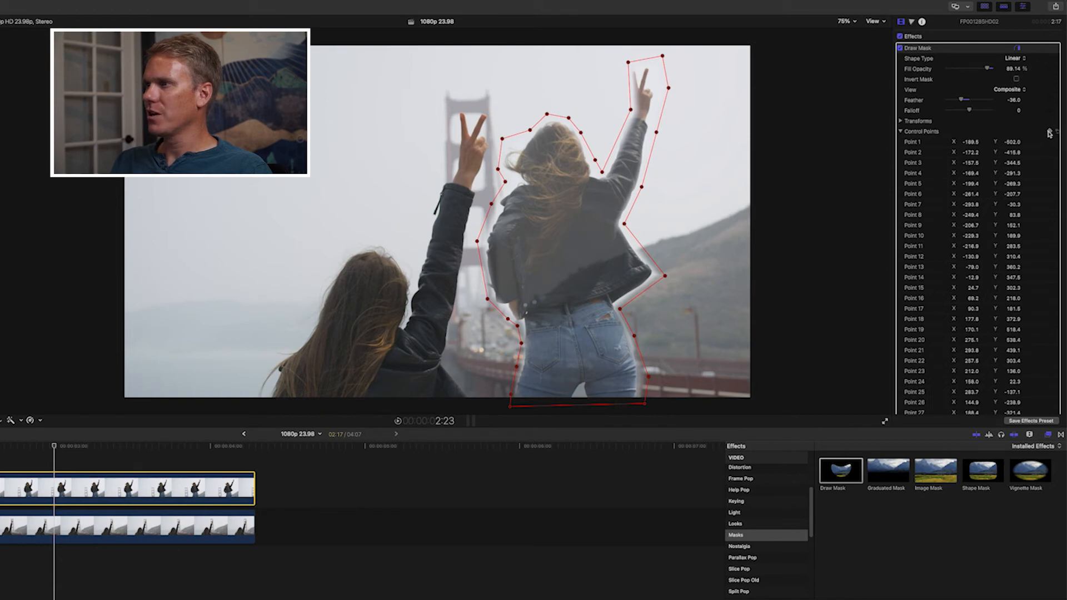
{"action": "mouse_move", "coordinate": [623, 224]}
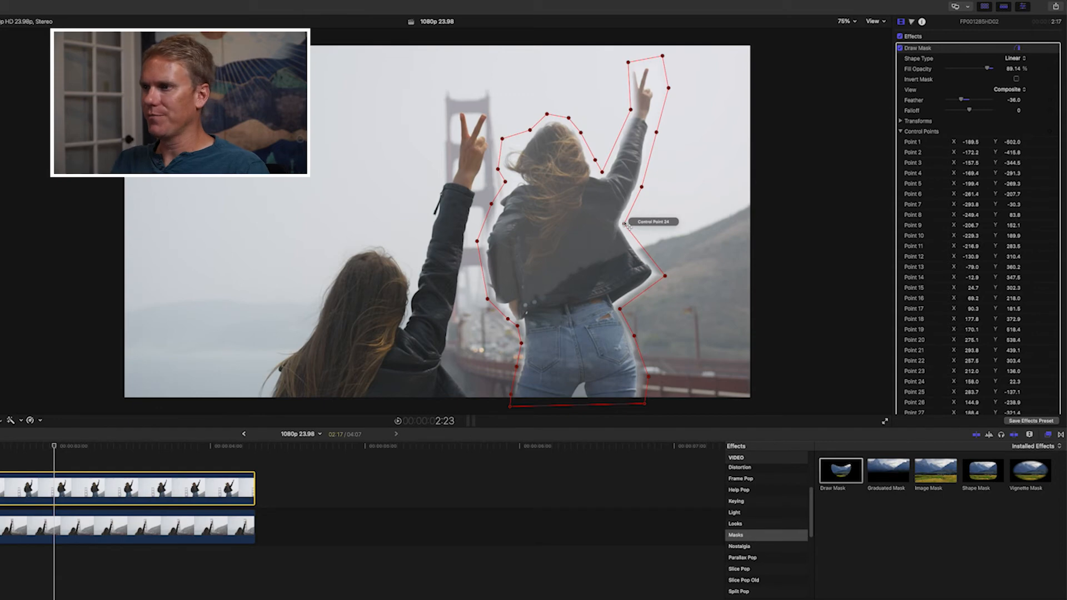
{"action": "left_click", "coordinate": [902, 120]}
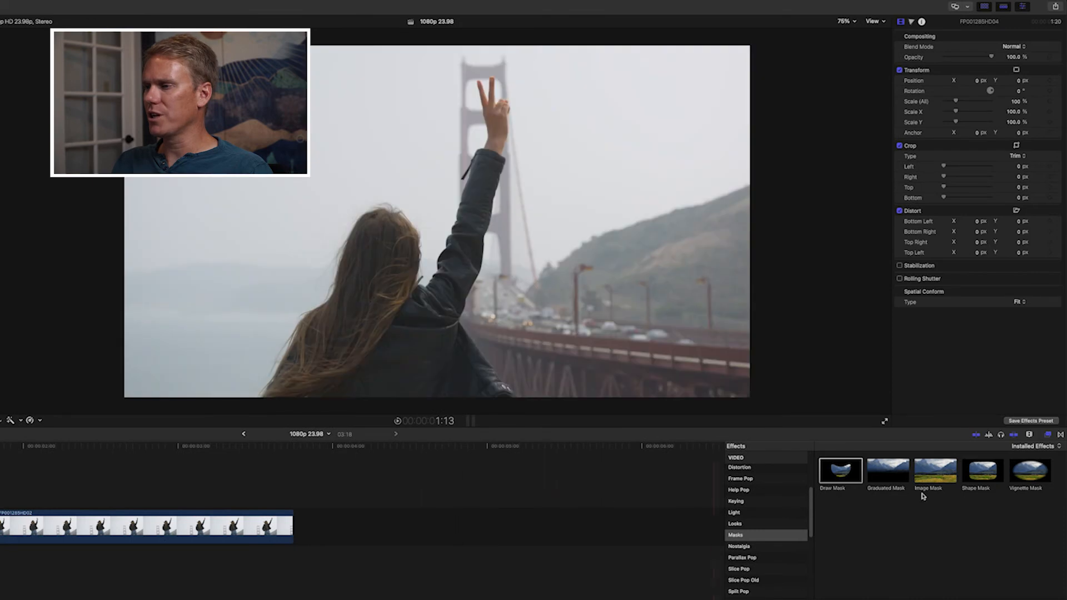
Show the Dissolves category in the Transitions Browser
{"action": "left_click", "coordinate": [1048, 435]}
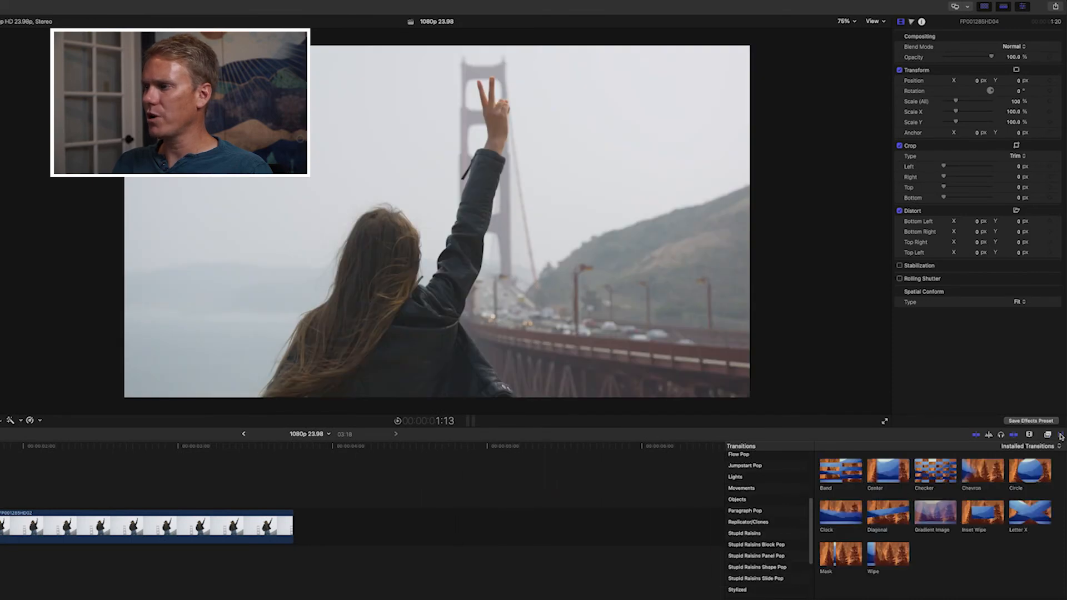
{"action": "scroll", "scroll_direction": "up", "scroll_amount": 3}
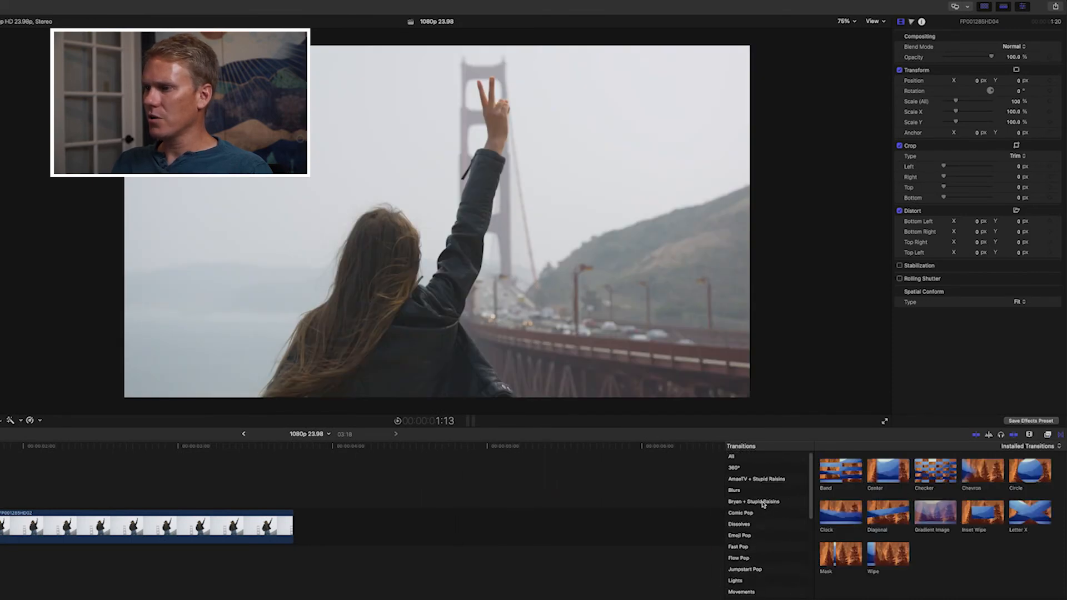
{"action": "left_click", "coordinate": [735, 491]}
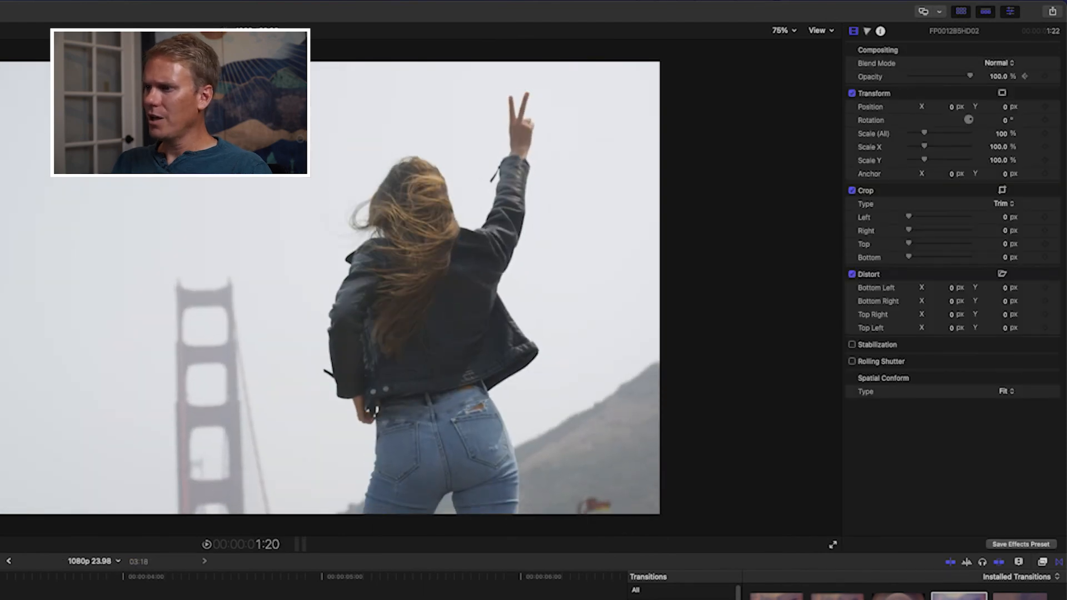
Add a Cross Dissolve between the two clips and select it for the Transition Inspector
{"action": "left_click", "coordinate": [645, 486]}
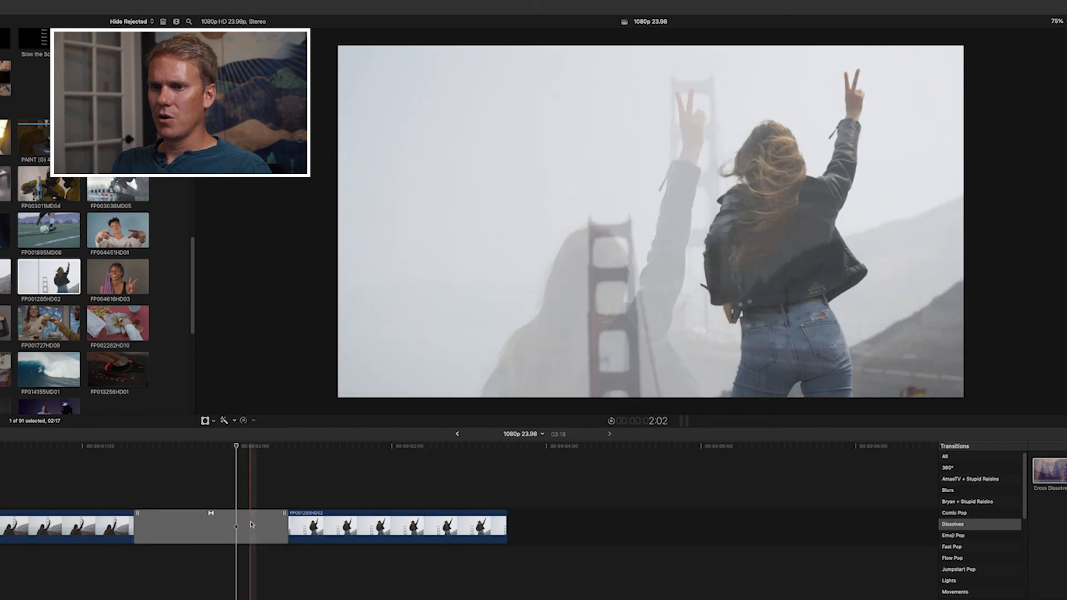
{"action": "left_click", "coordinate": [212, 524]}
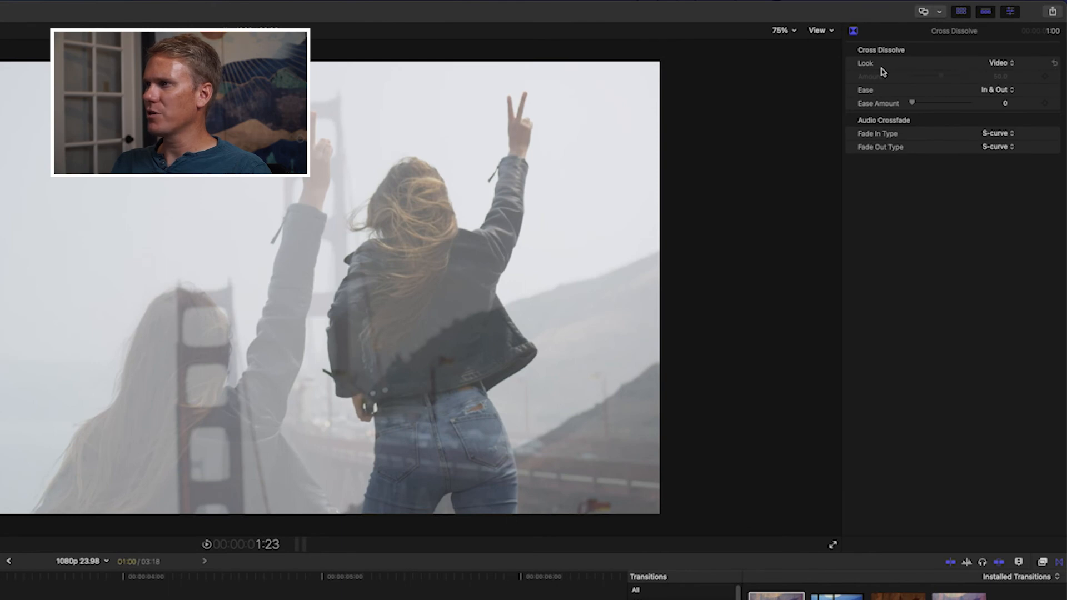
Set the dissolve's Look to Bright at amount 50 and check the Ease options
{"action": "left_click", "coordinate": [1001, 63]}
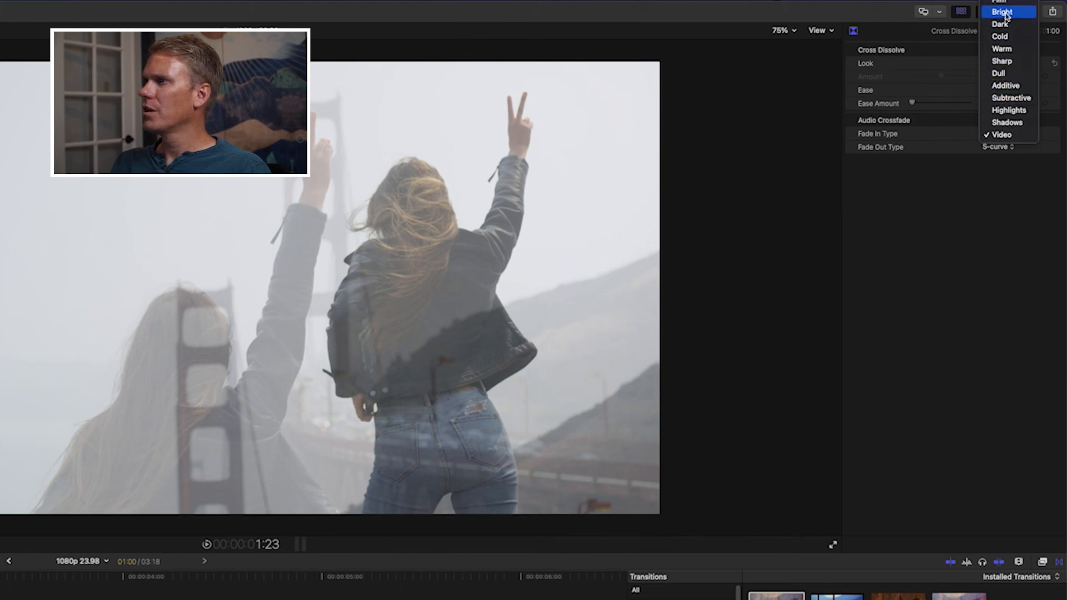
{"action": "left_click", "coordinate": [1002, 11]}
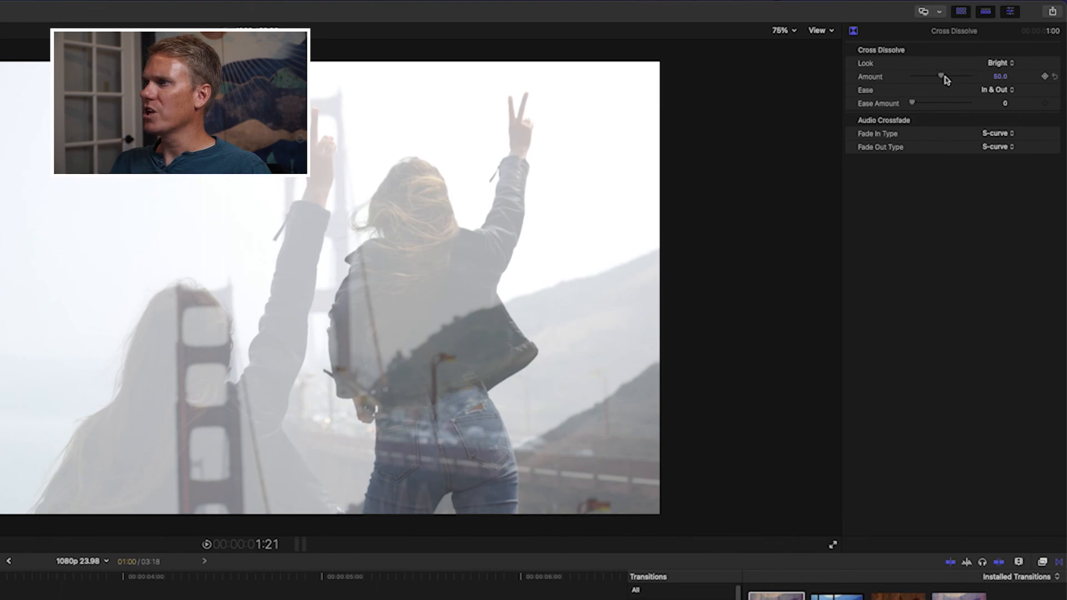
{"action": "mouse_move", "coordinate": [1000, 97]}
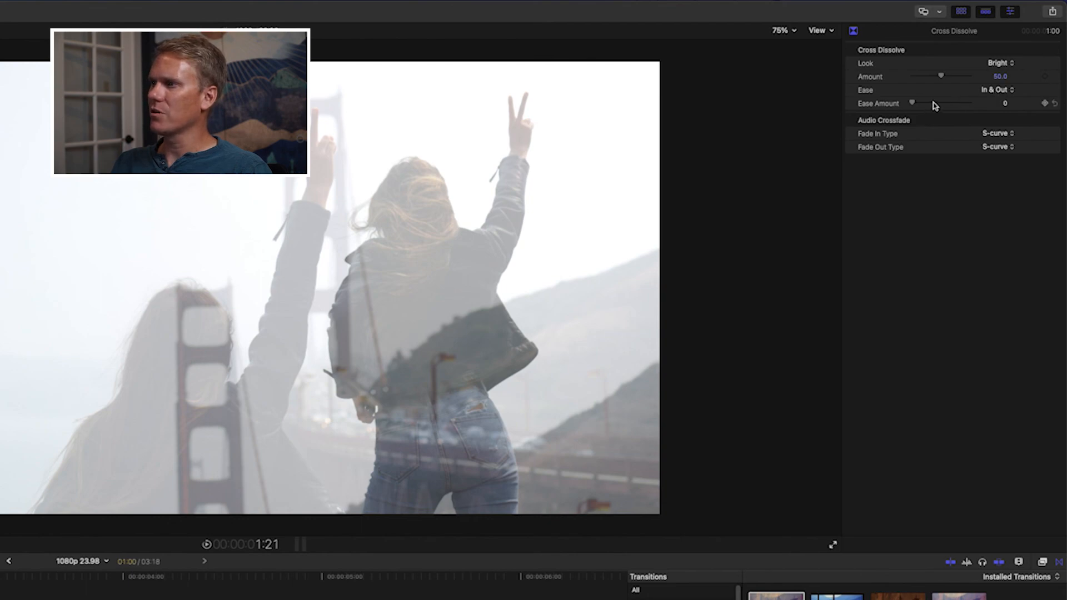
{"action": "left_click", "coordinate": [995, 89]}
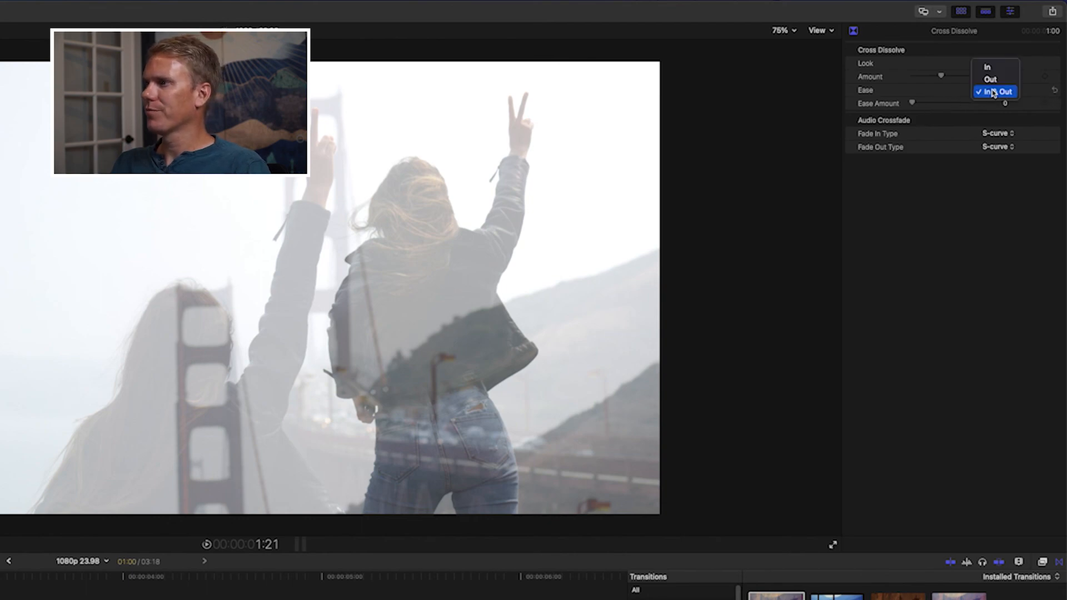